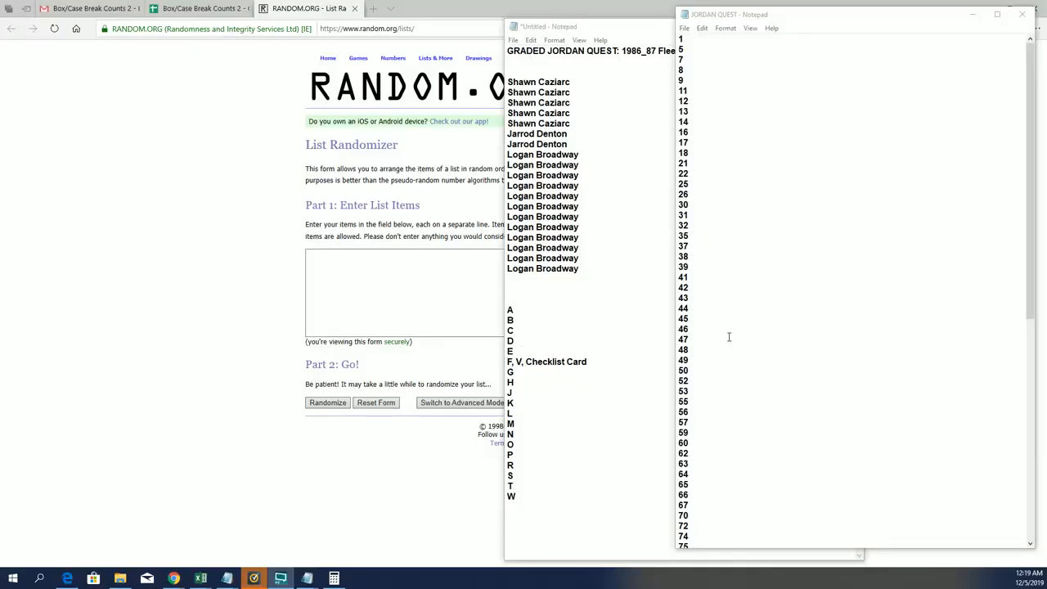
Scroll down through the randomized list of 87 numbers on RANDOM.ORG.
{"action": "scroll", "scroll_direction": "down", "scroll_amount": 3}
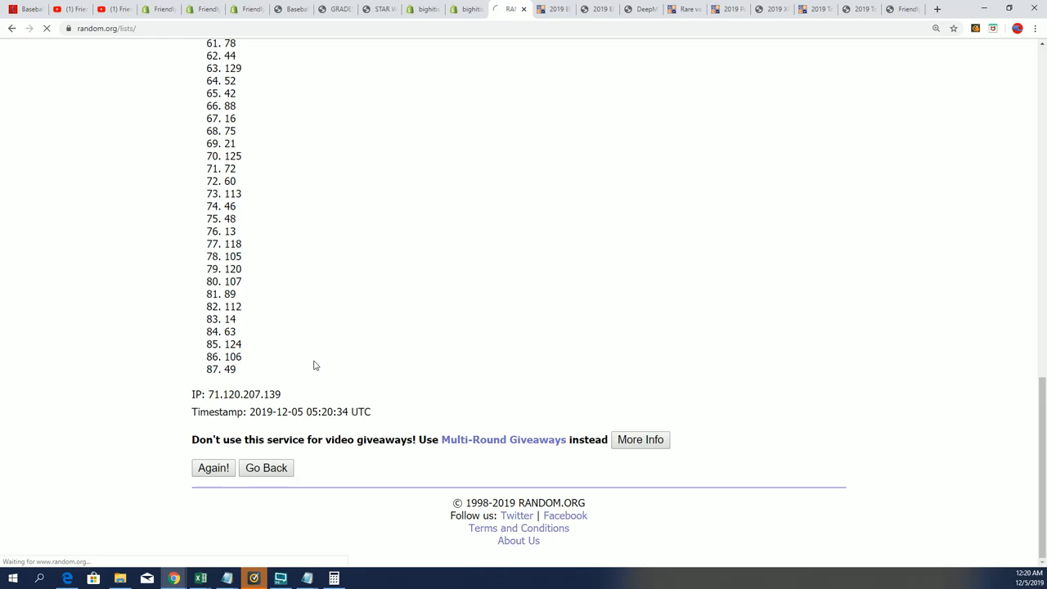
Re-shuffle the 87-item number list three more times with Again! and review the new order.
{"action": "left_click", "coordinate": [213, 468]}
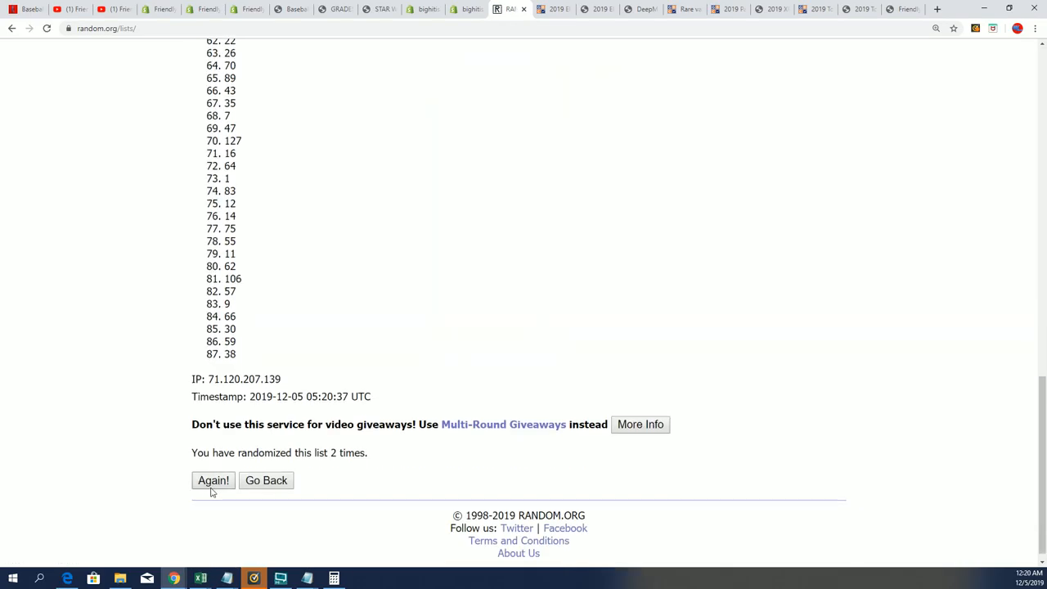
{"action": "left_click", "coordinate": [213, 480]}
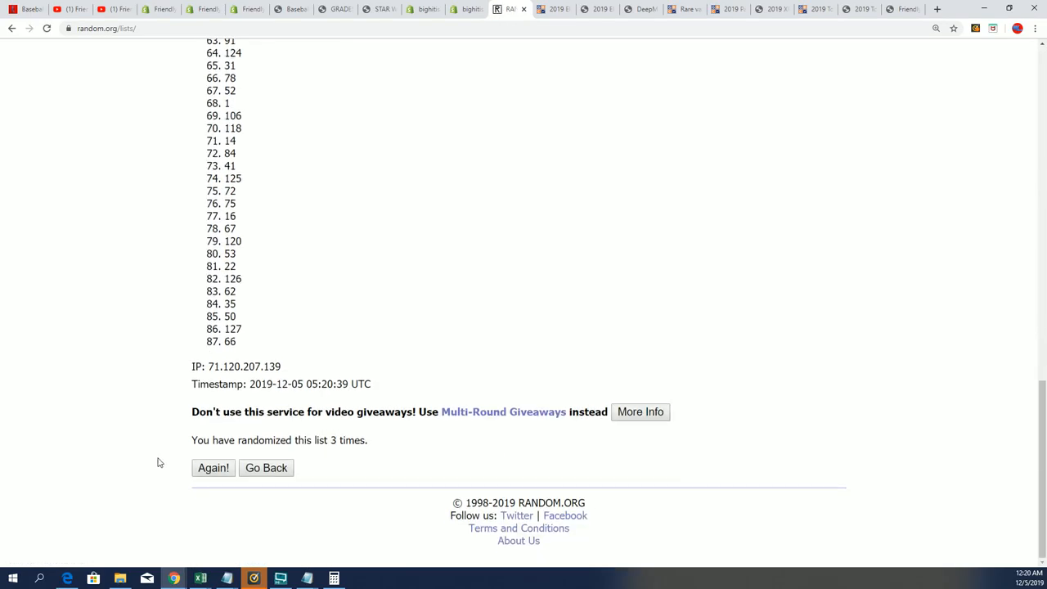
{"action": "left_click", "coordinate": [213, 468]}
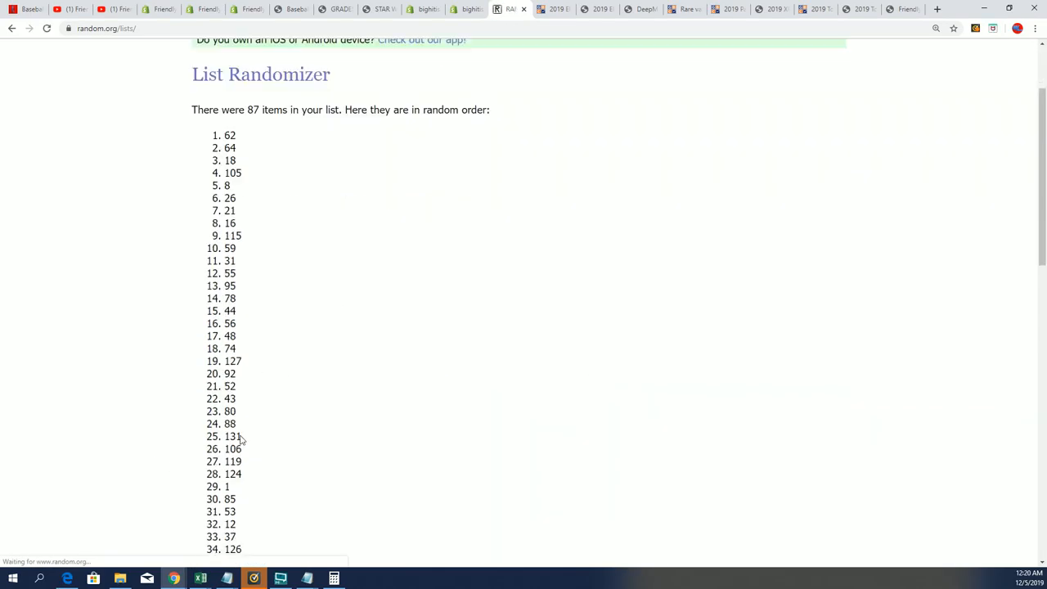
{"action": "scroll", "scroll_direction": "down", "scroll_amount": 3}
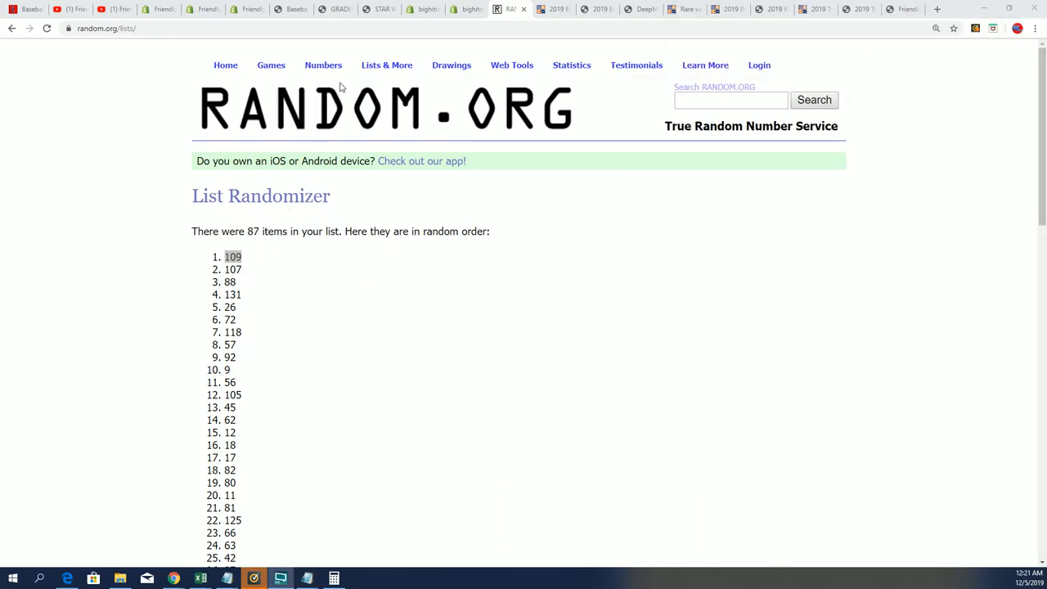
Start a fresh List Randomizer and paste in the 19 owner names copied from Notepad.
{"action": "left_click", "coordinate": [386, 65]}
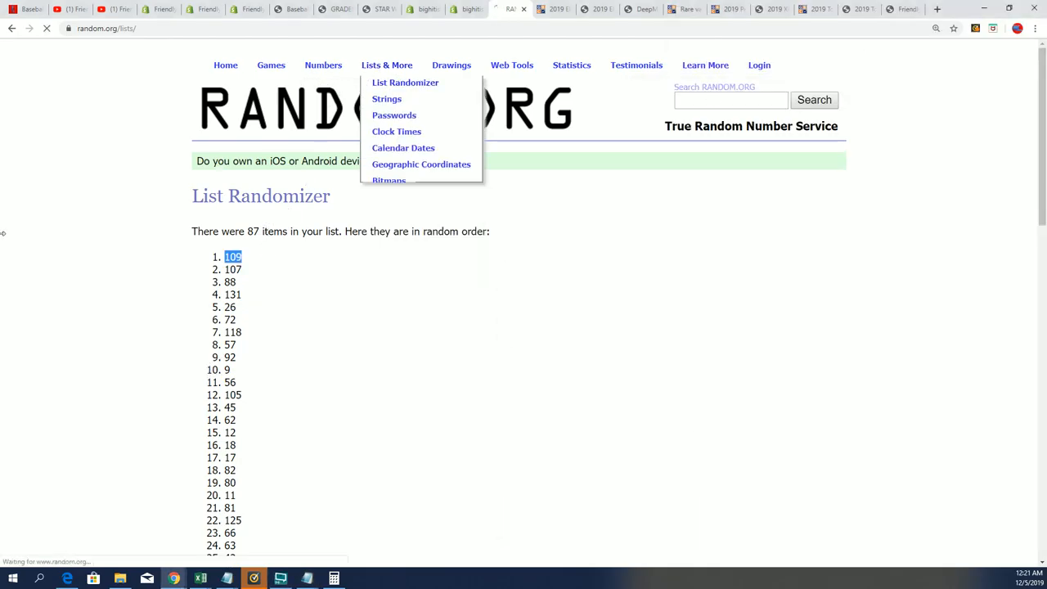
{"action": "left_click", "coordinate": [406, 82]}
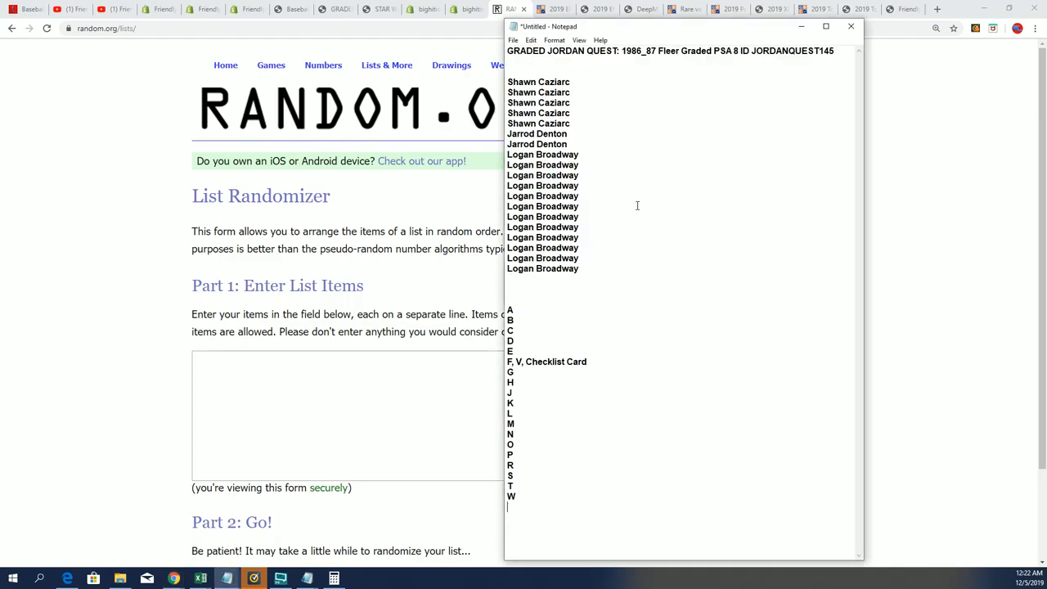
{"action": "mouse_move", "coordinate": [620, 250]}
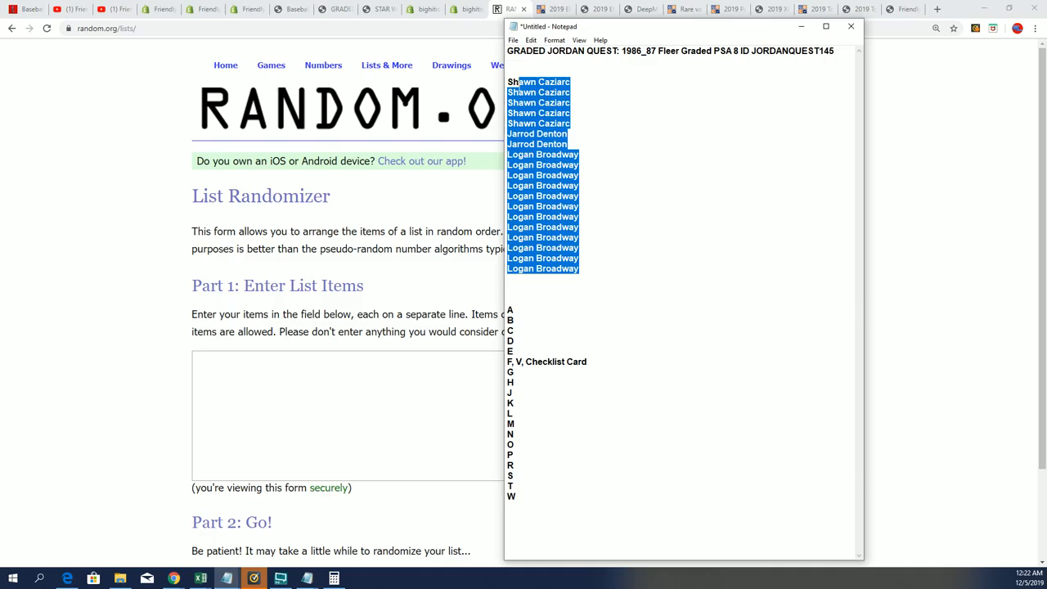
{"action": "right_click", "coordinate": [531, 106]}
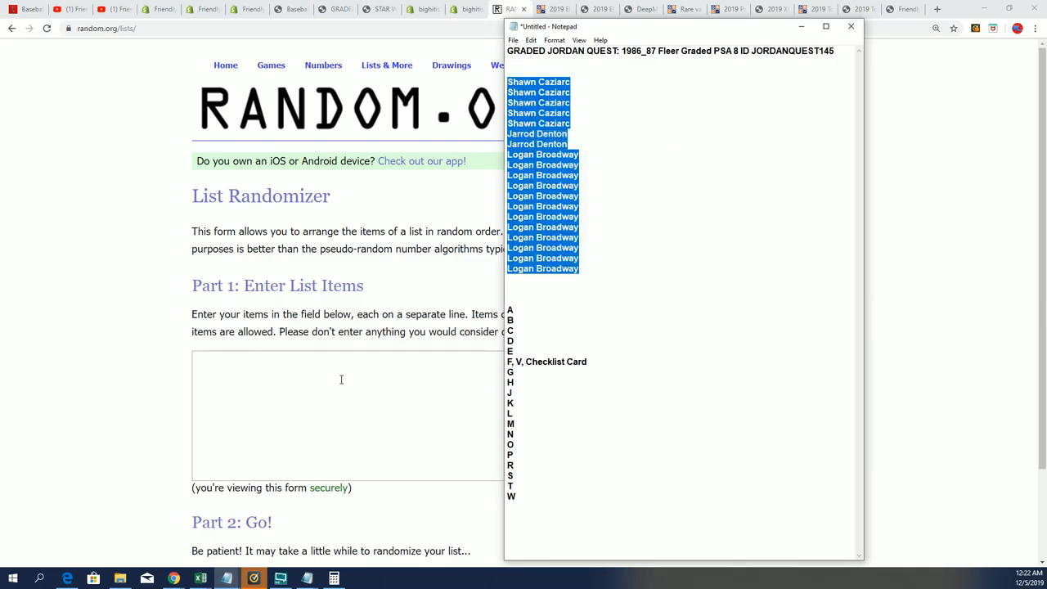
{"action": "right_click", "coordinate": [340, 380]}
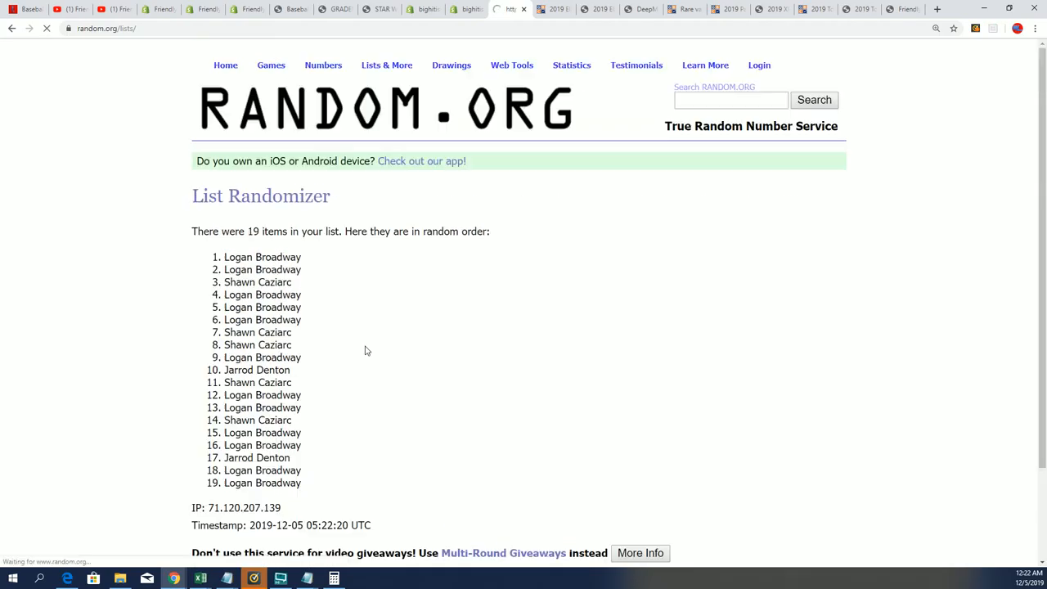
Re-shuffle the 19 owner names several more times to get a final random order.
{"action": "scroll", "scroll_direction": "down", "scroll_amount": 3}
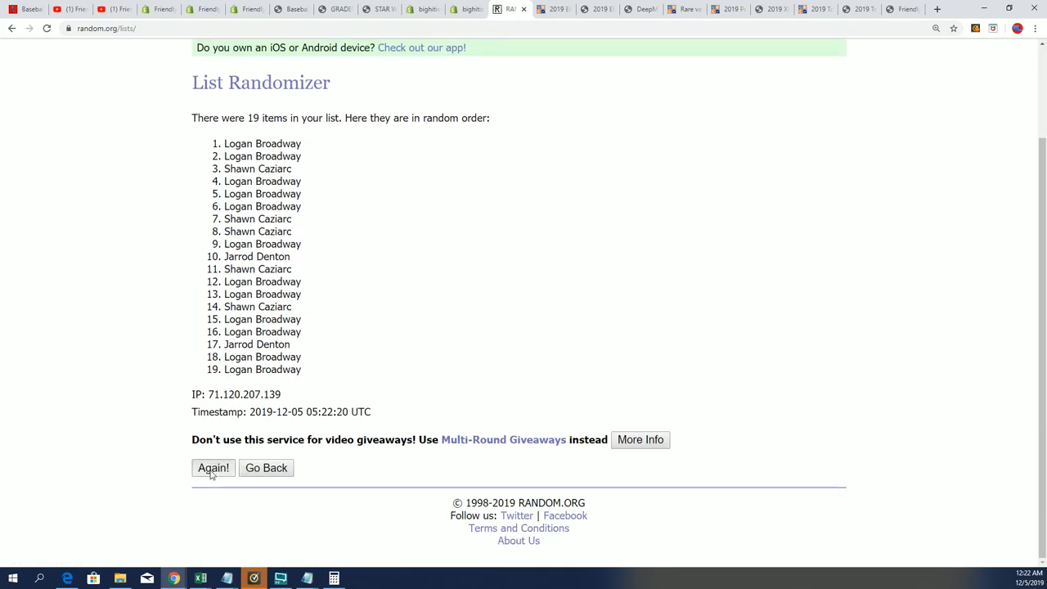
{"action": "left_click", "coordinate": [213, 467]}
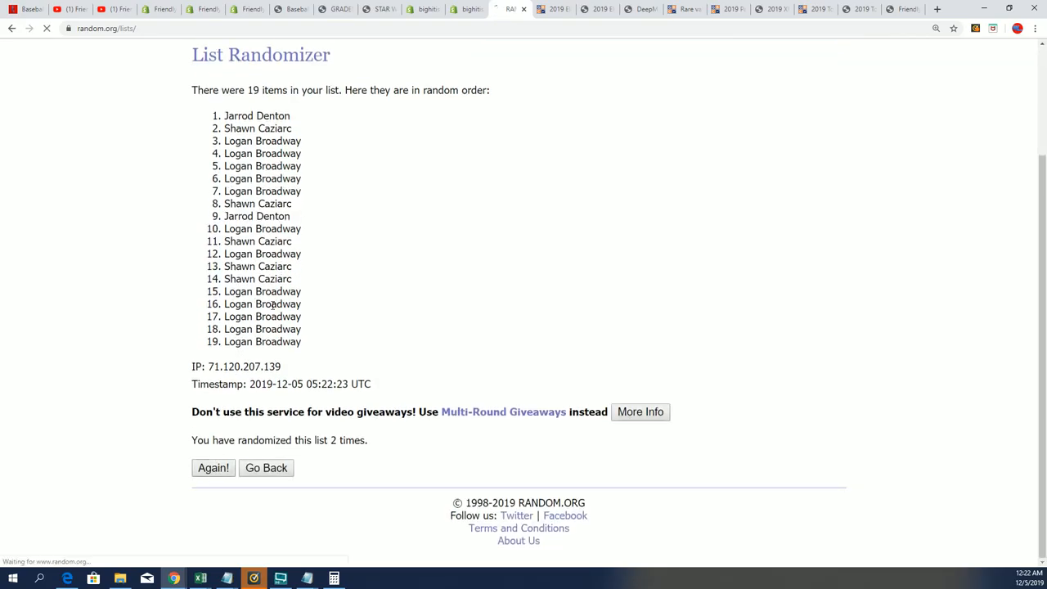
{"action": "left_click", "coordinate": [212, 468]}
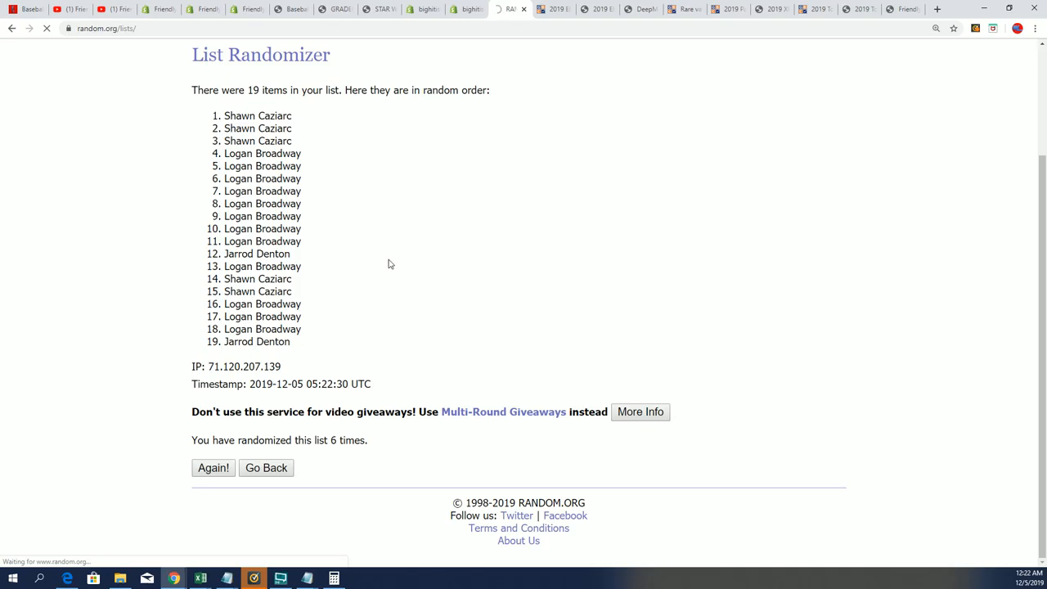
{"action": "left_click", "coordinate": [213, 468]}
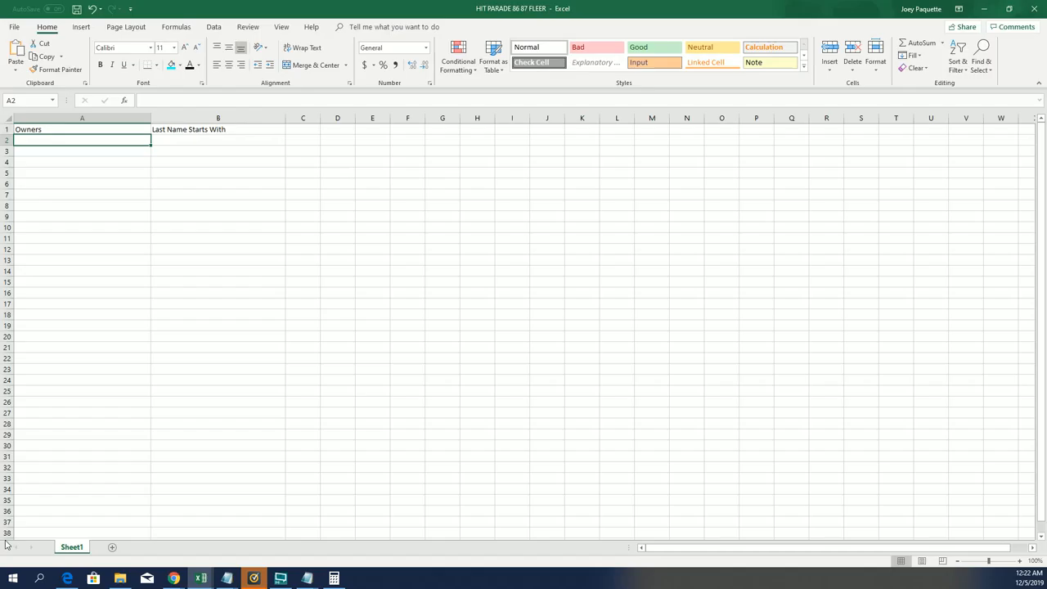
Paste the shuffled owner names under Owners in Excel and start a fresh List Randomizer.
{"action": "right_click", "coordinate": [82, 141]}
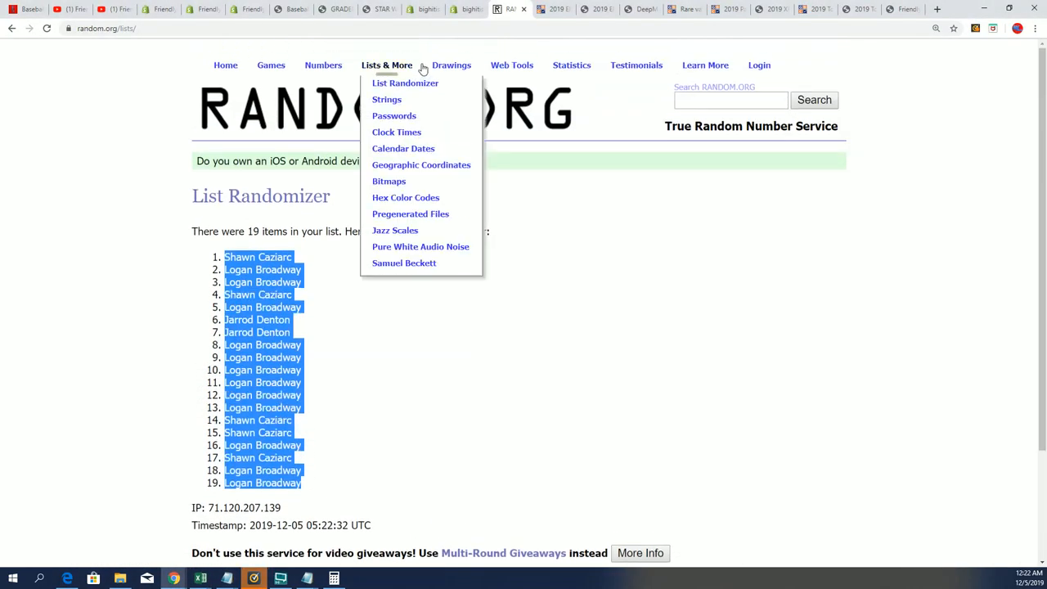
{"action": "left_click", "coordinate": [406, 81]}
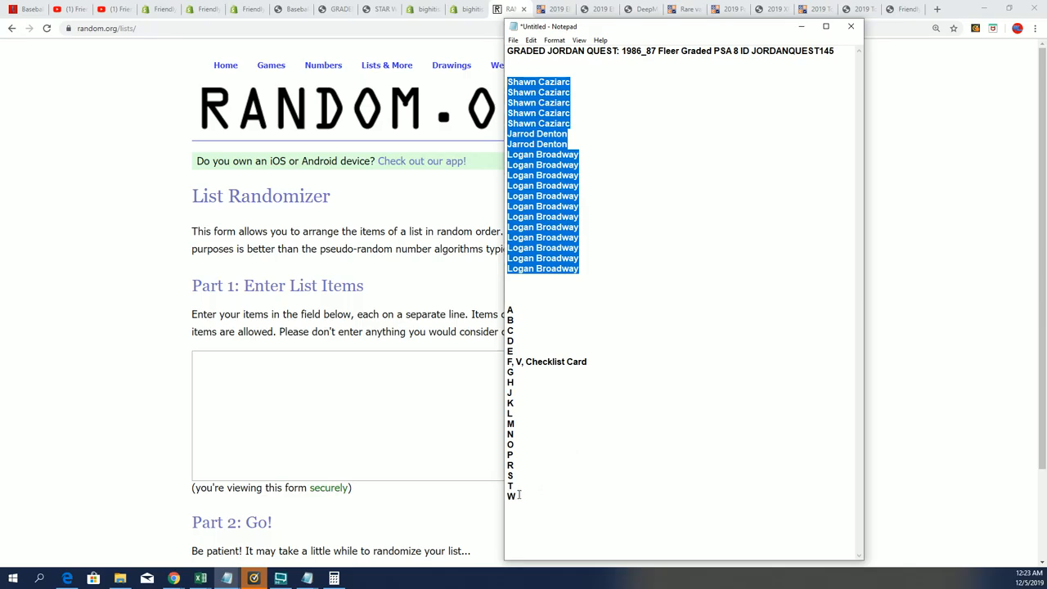
Paste the last-name letters A–W, shuffle them seven times (now led by F, V, Checklist Card) and select the result.
{"action": "right_click", "coordinate": [510, 309]}
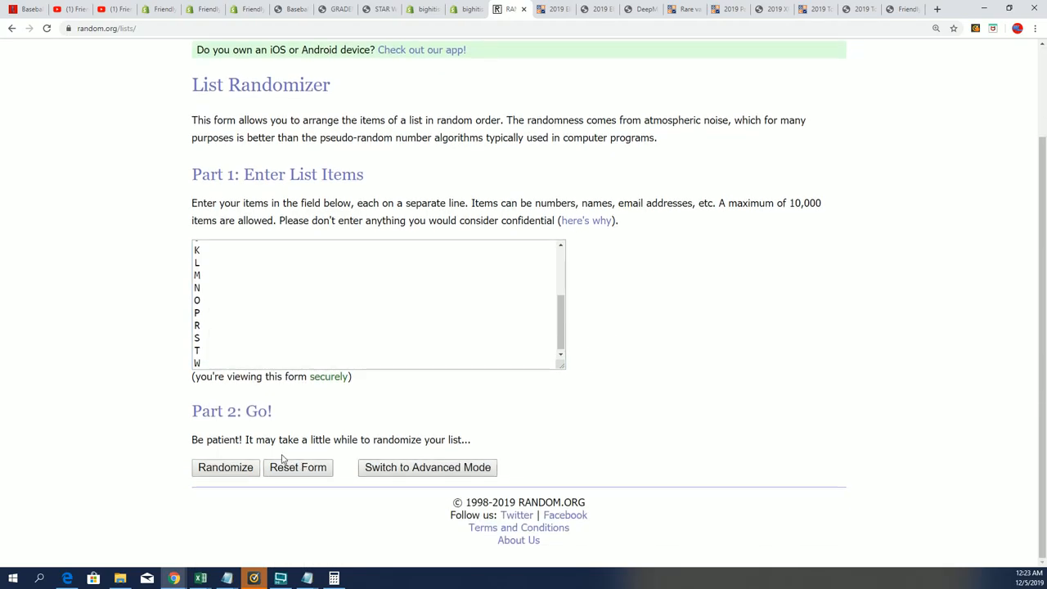
{"action": "left_click", "coordinate": [226, 468]}
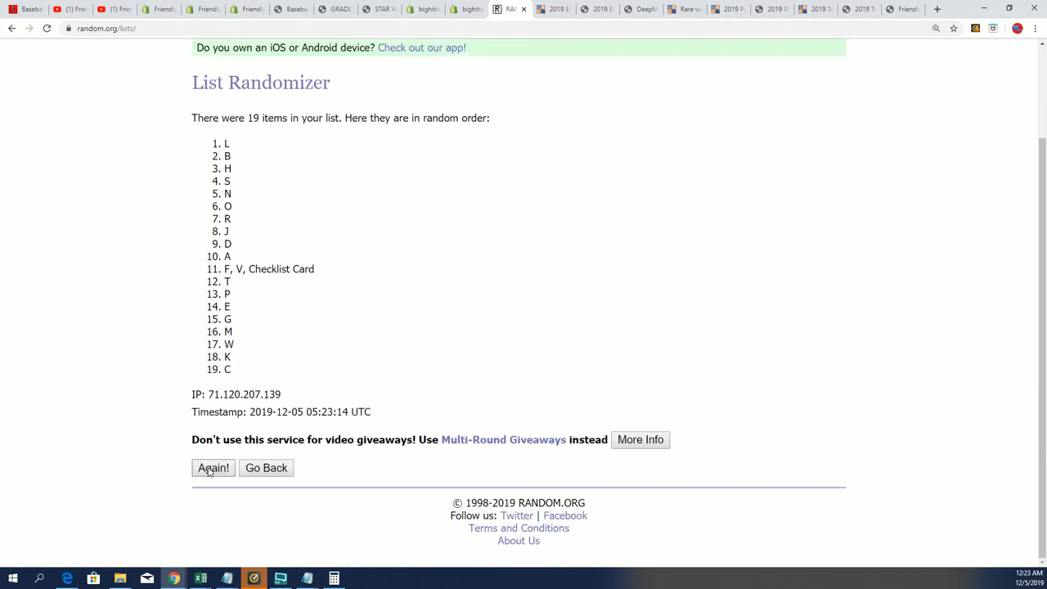
{"action": "left_click", "coordinate": [212, 468]}
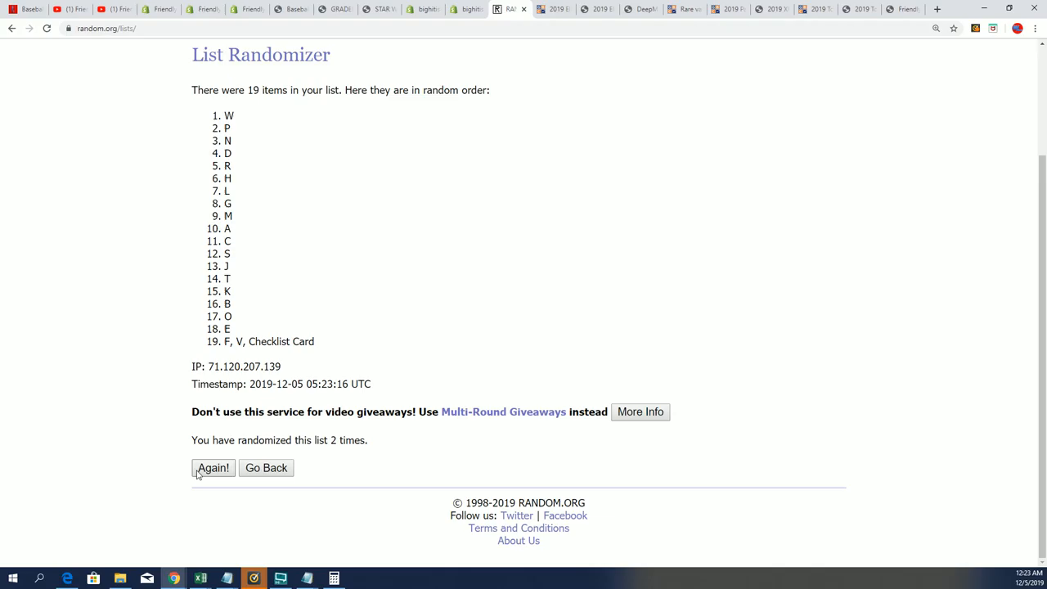
{"action": "left_click", "coordinate": [213, 468]}
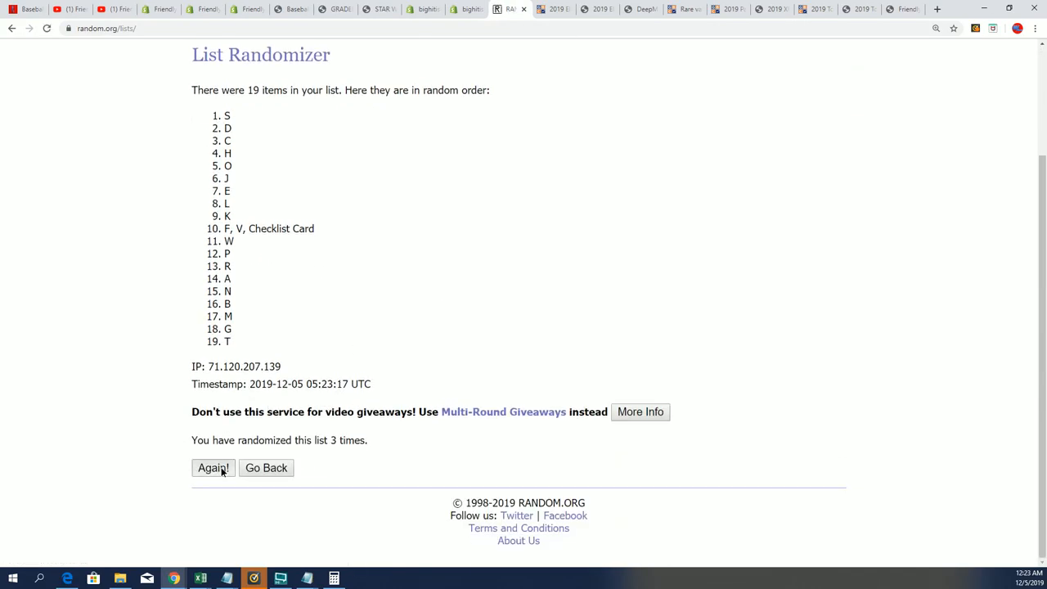
{"action": "left_click", "coordinate": [213, 468]}
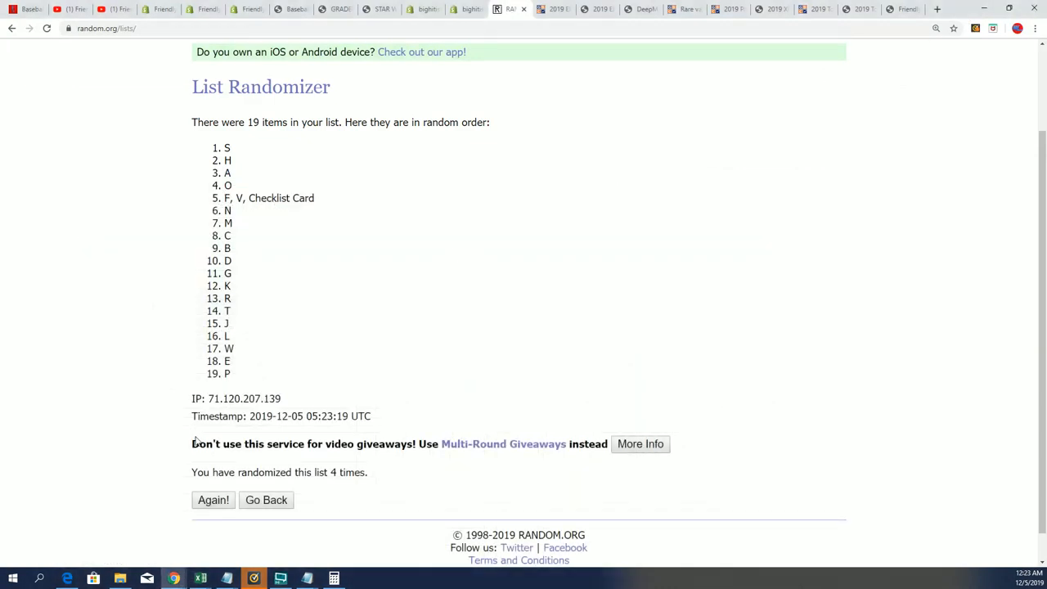
{"action": "left_click", "coordinate": [213, 500]}
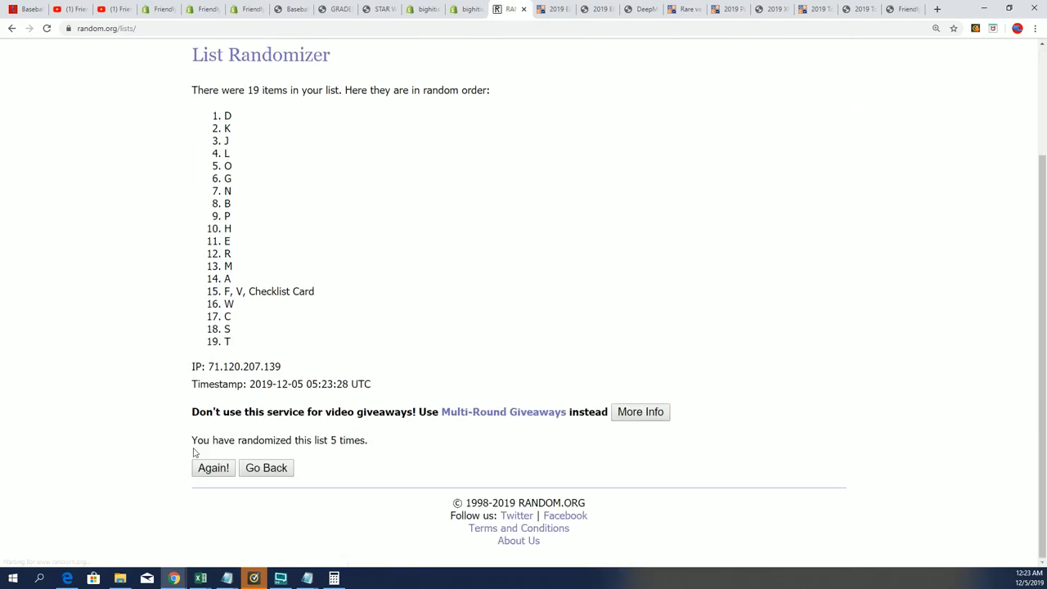
{"action": "left_click", "coordinate": [213, 468]}
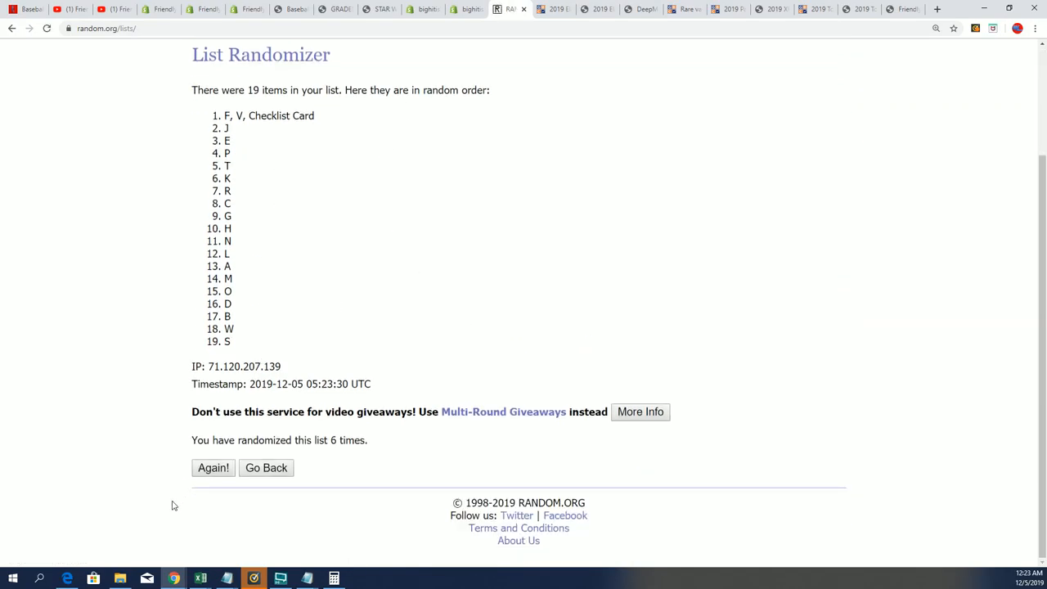
{"action": "left_click", "coordinate": [212, 468]}
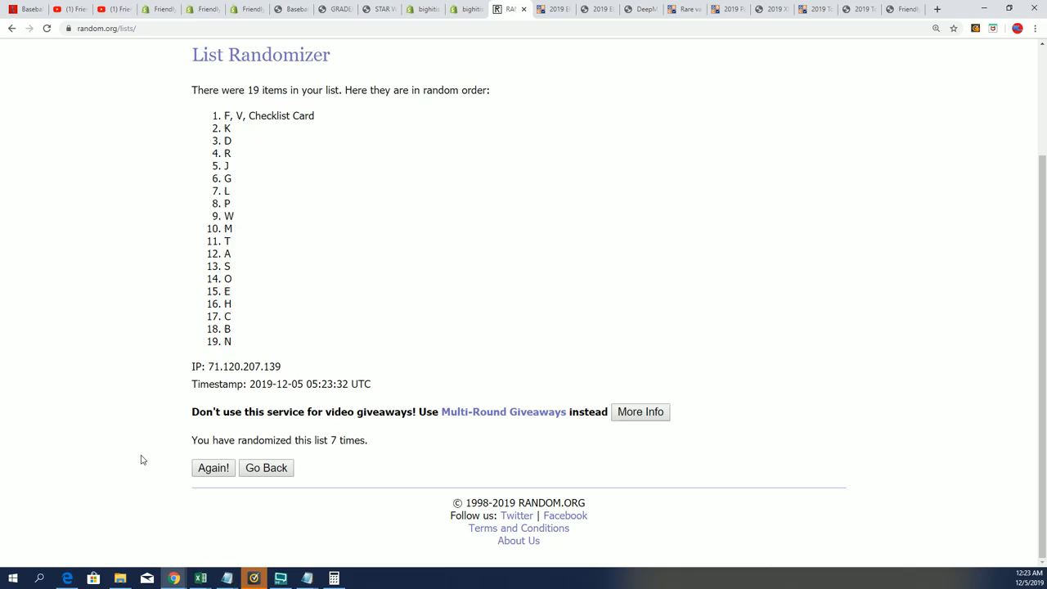
{"action": "double_click", "coordinate": [347, 440]}
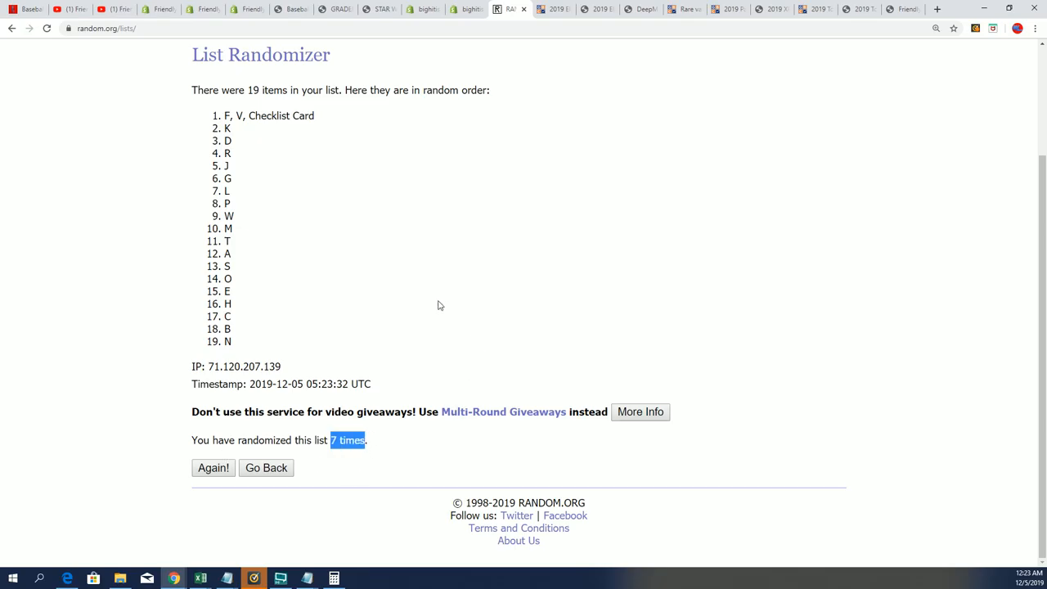
{"action": "mouse_move", "coordinate": [333, 455]}
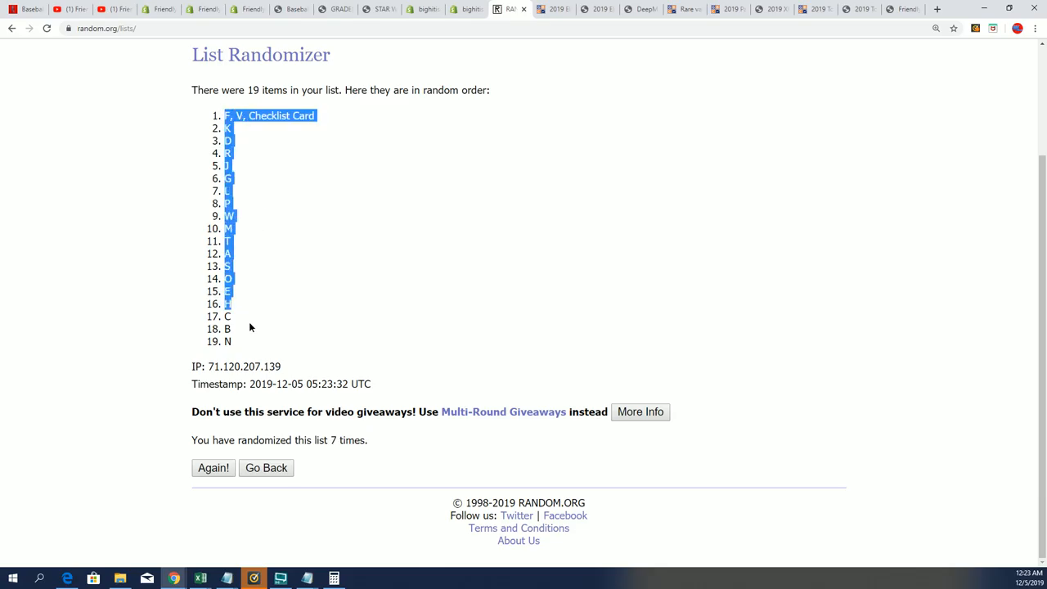
Paste the 19 shuffled letters under Last Name Starts With and check pairings in rows 3, 10 and near the bottom.
{"action": "right_click", "coordinate": [282, 118]}
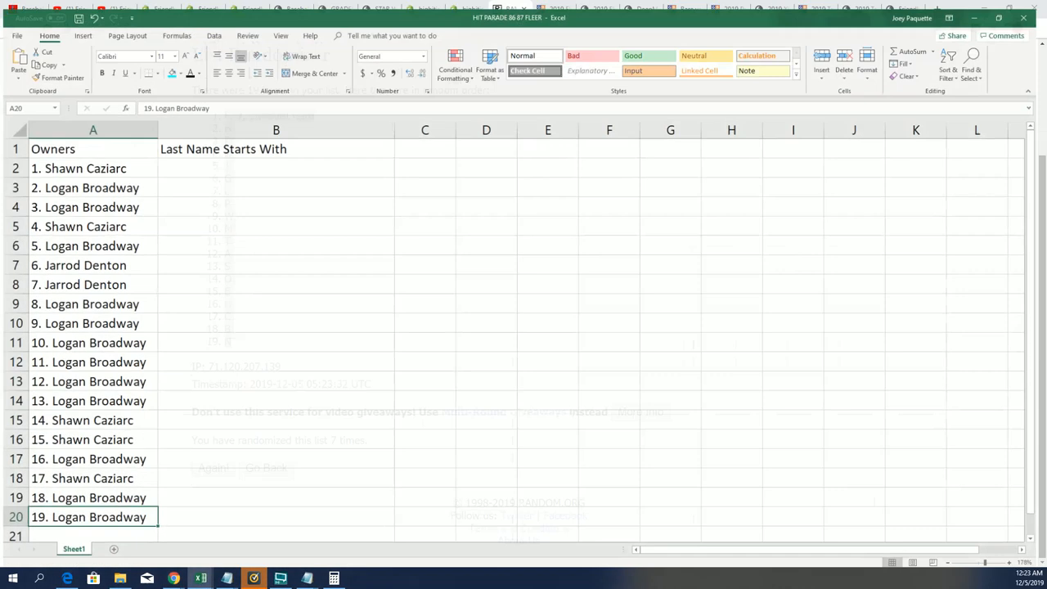
{"action": "right_click", "coordinate": [275, 162]}
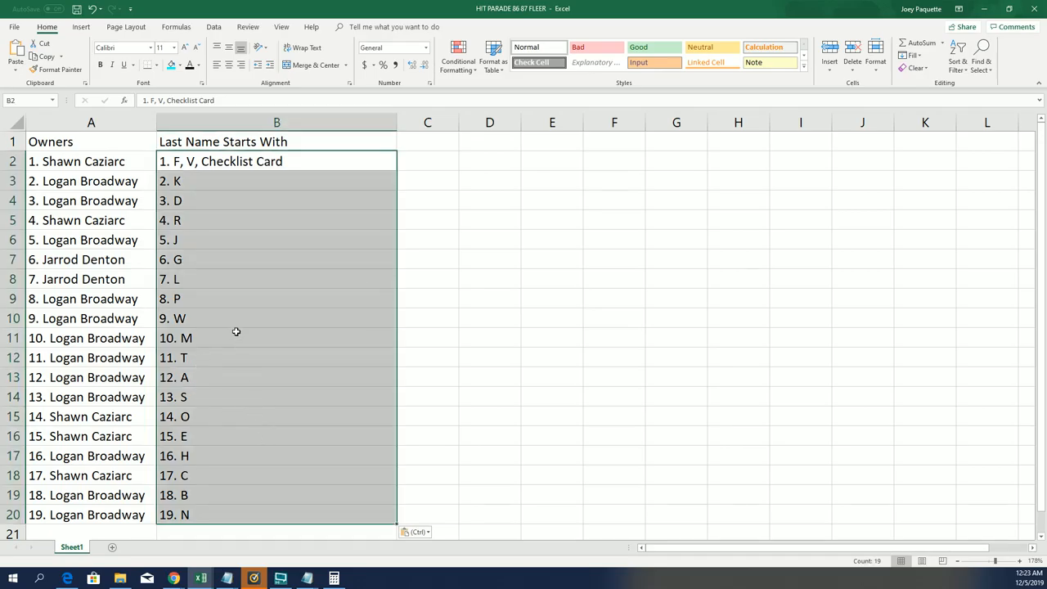
{"action": "left_click", "coordinate": [276, 317]}
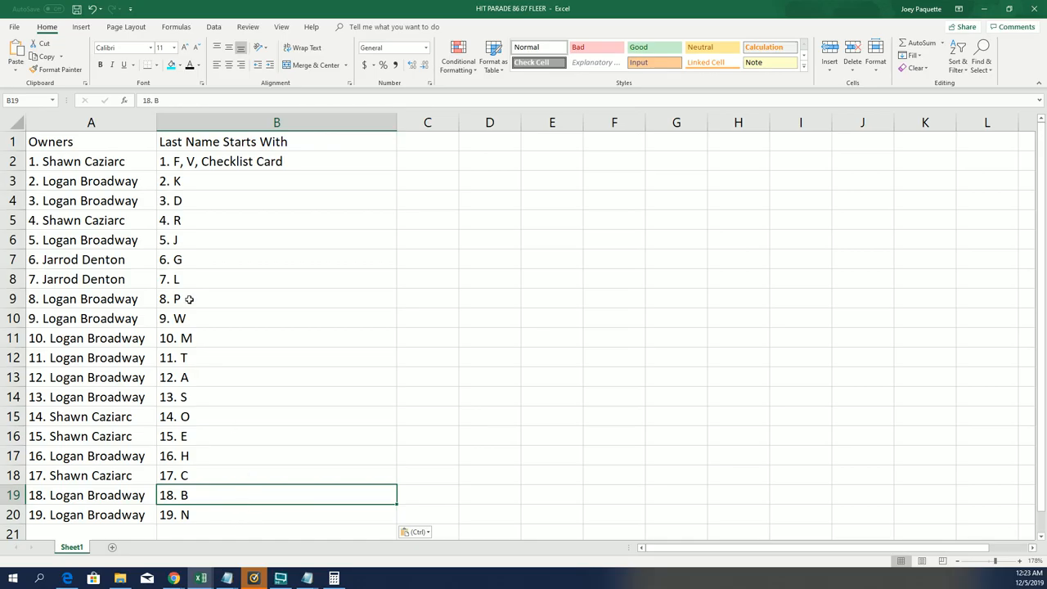
{"action": "left_click", "coordinate": [276, 199]}
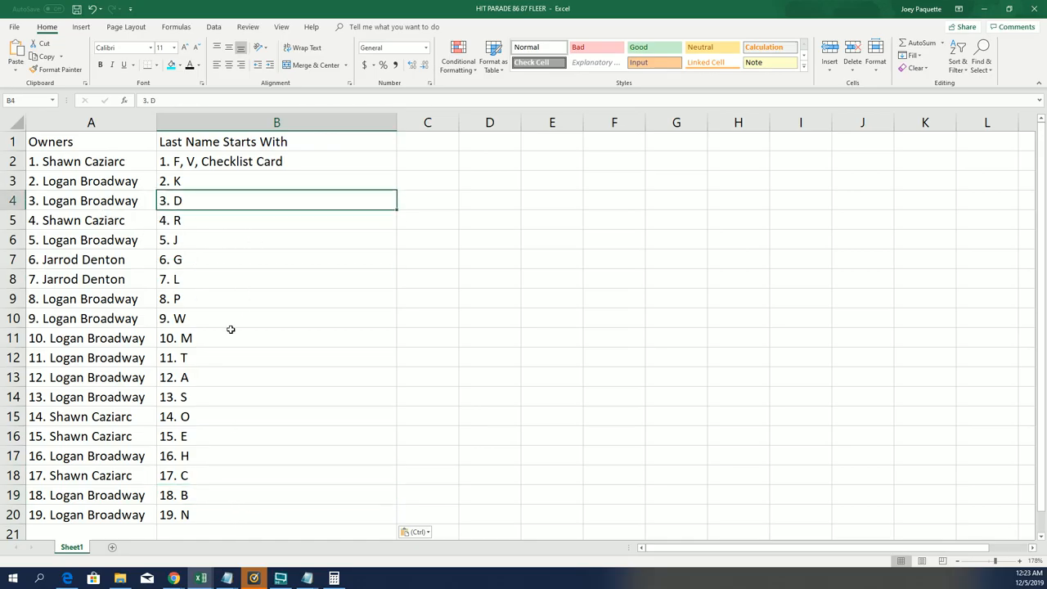
{"action": "left_click", "coordinate": [276, 337]}
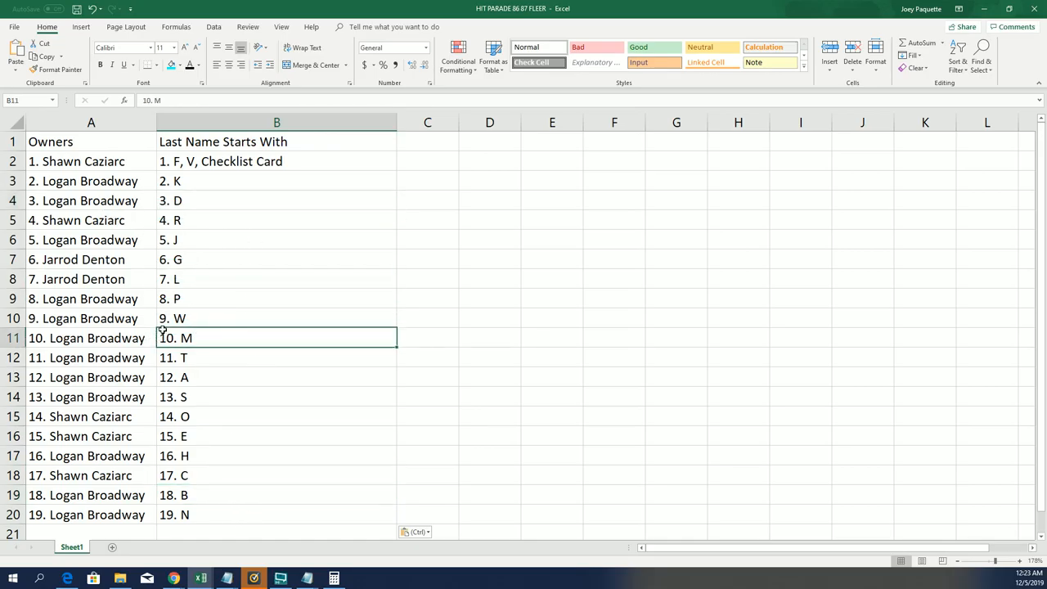